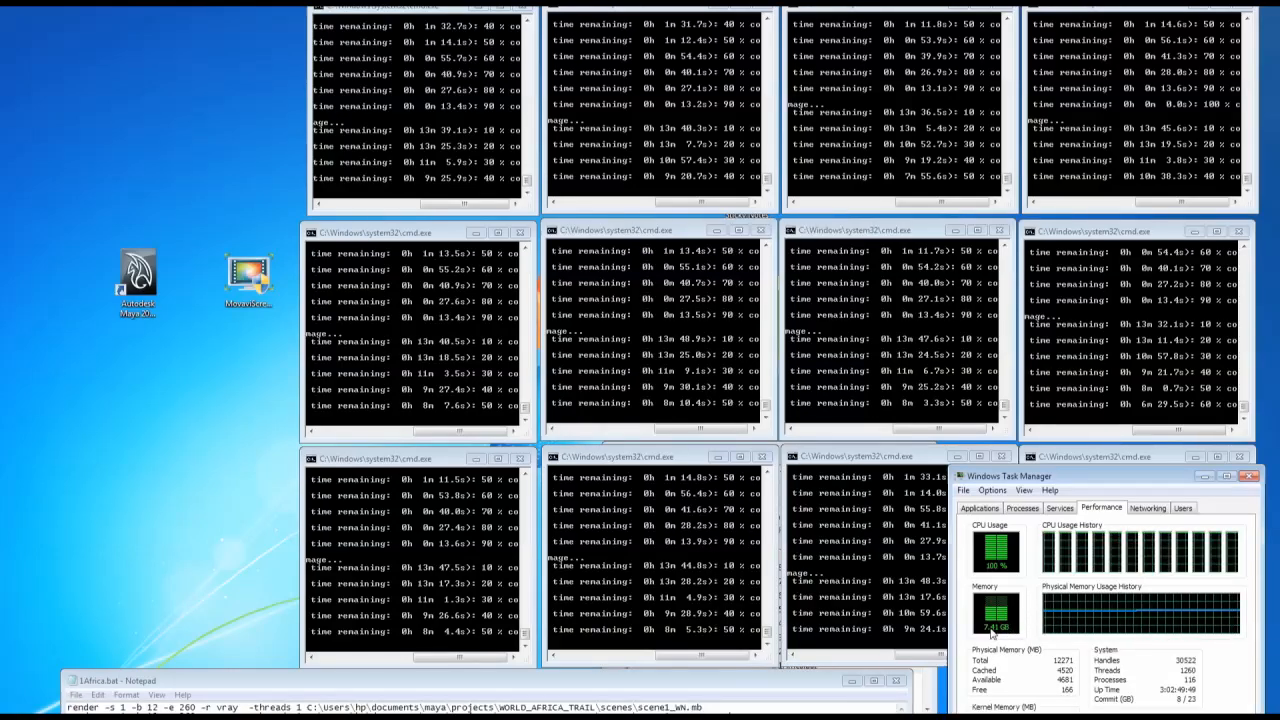
Move the Task Manager window up so the Performance view with CPU at 100% is fully visible
left_click_drag(1010, 476, 868, 374)
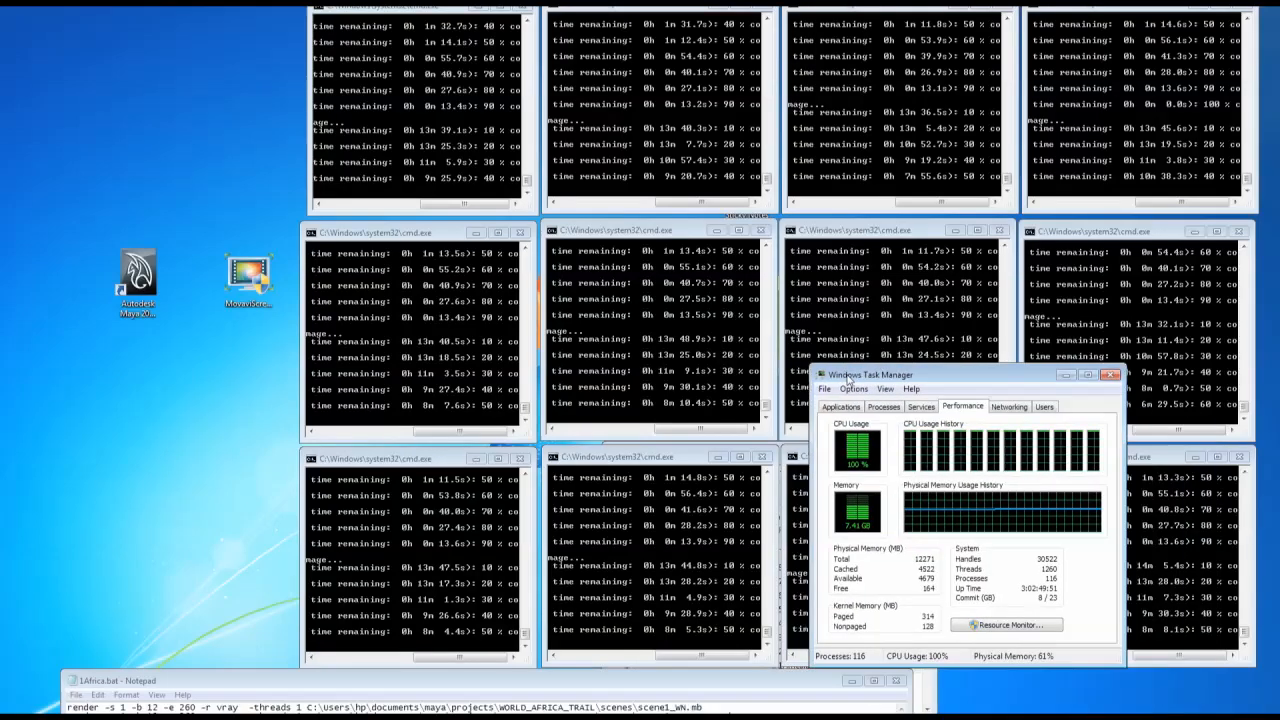
left_click_drag(868, 376, 724, 276)
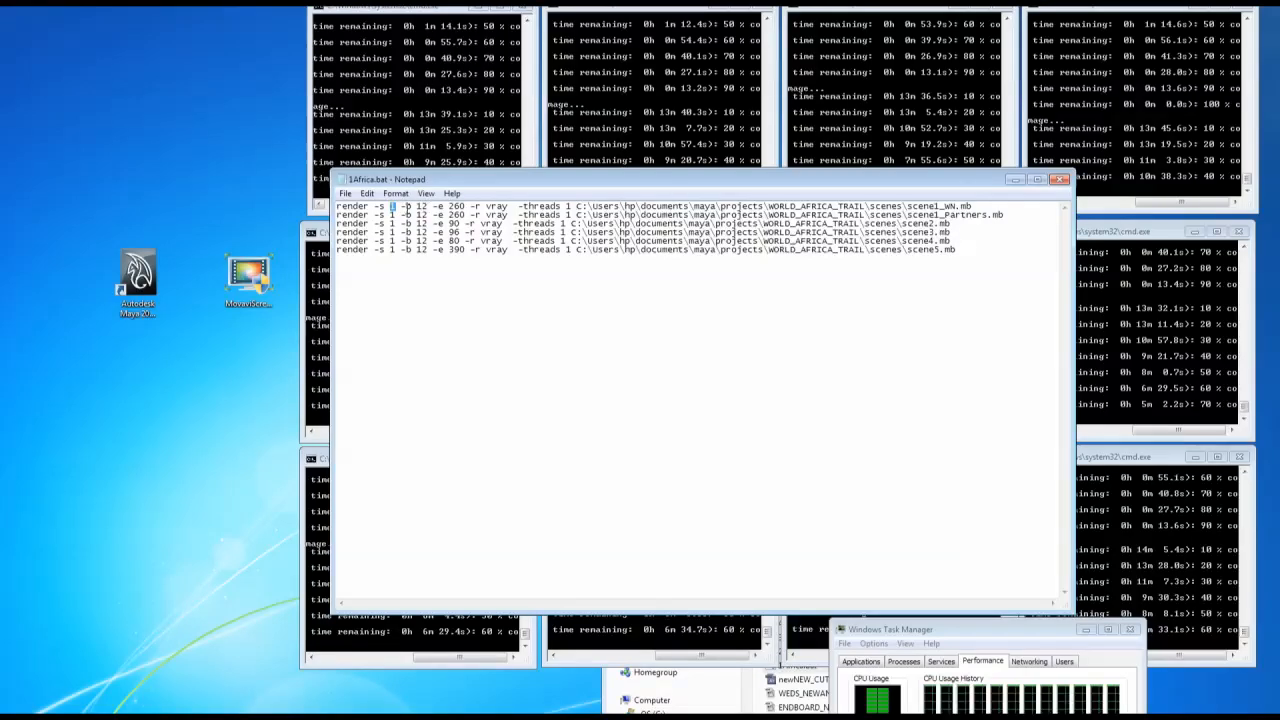
Select a value in the first render line and bring all six WORLD_AFRICA_TRAIL render lines into view
double_click(450, 206)
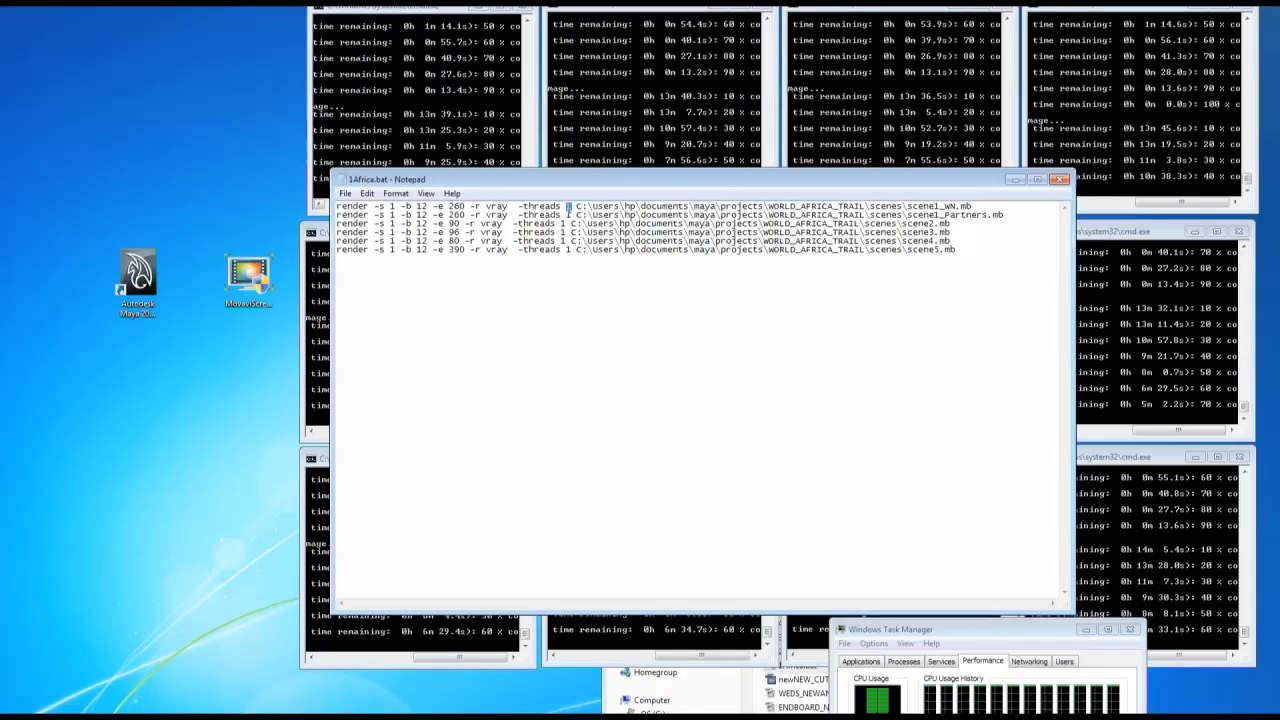
mouse_move(454, 184)
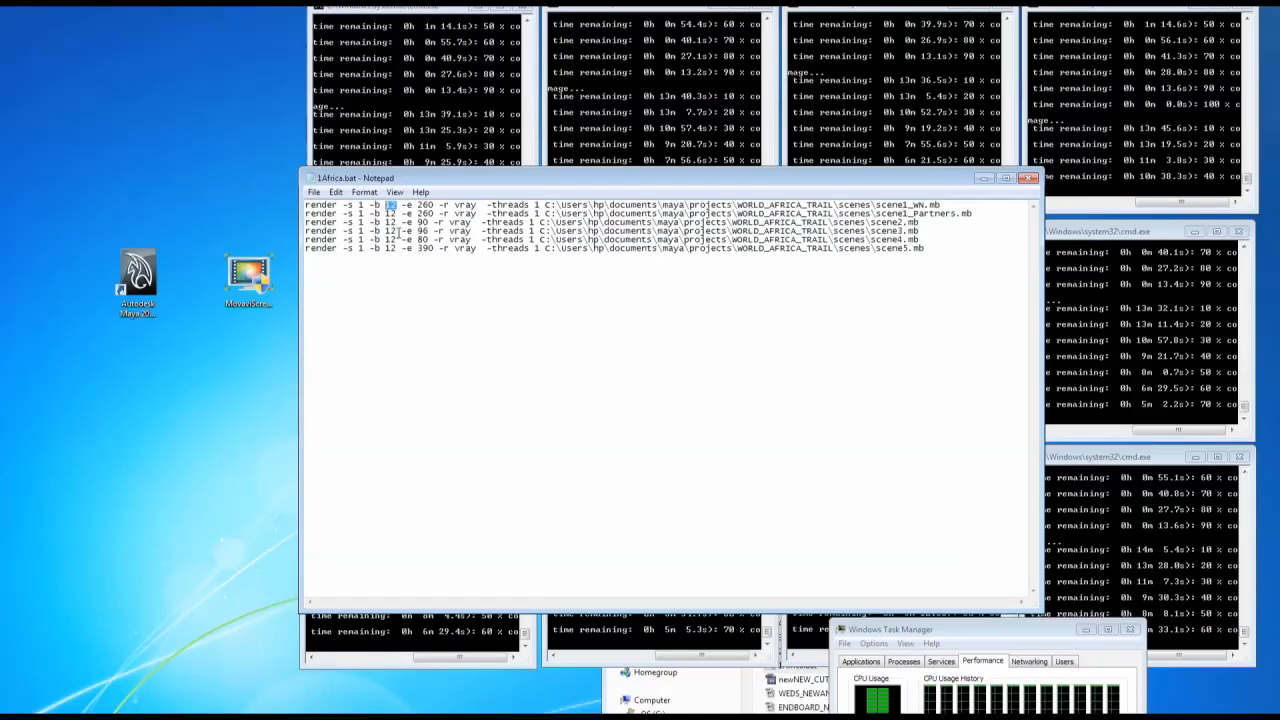
left_click_drag(390, 204, 920, 248)
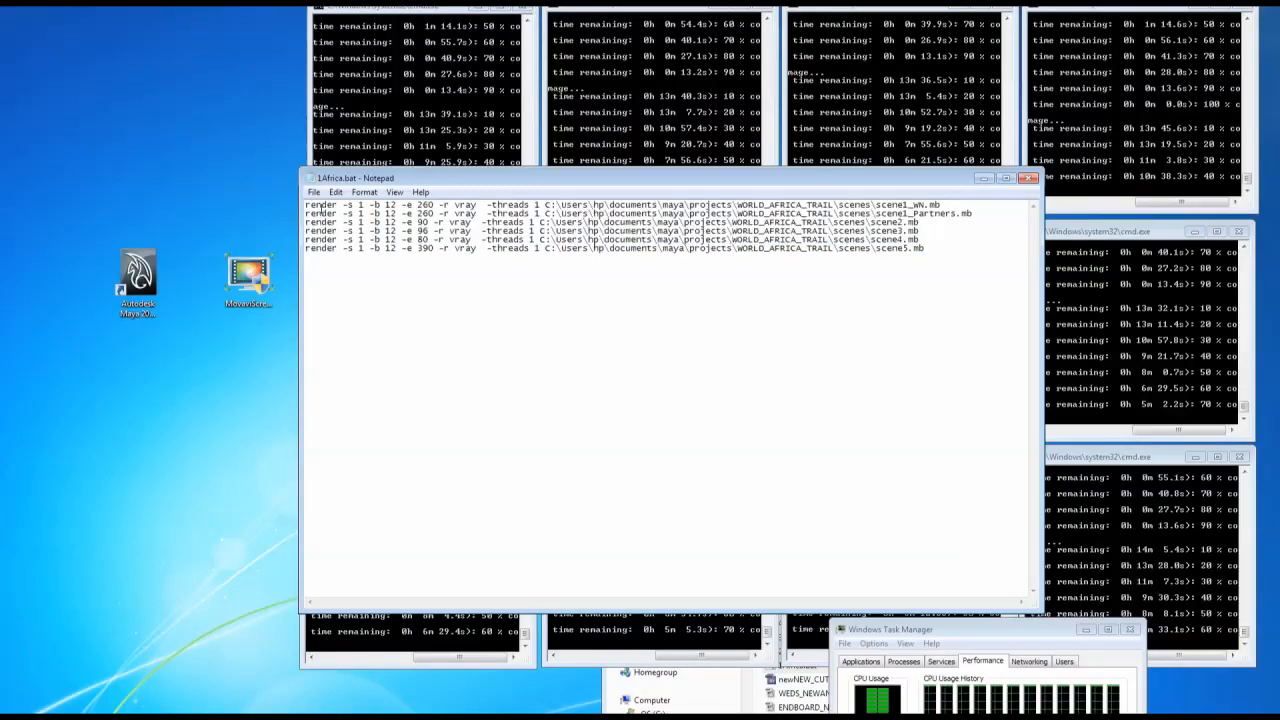
Delete the five surplus render lines, leaving only the scene1_wm.mb render command for frames 1 to 260
left_click_drag(308, 220, 924, 248)
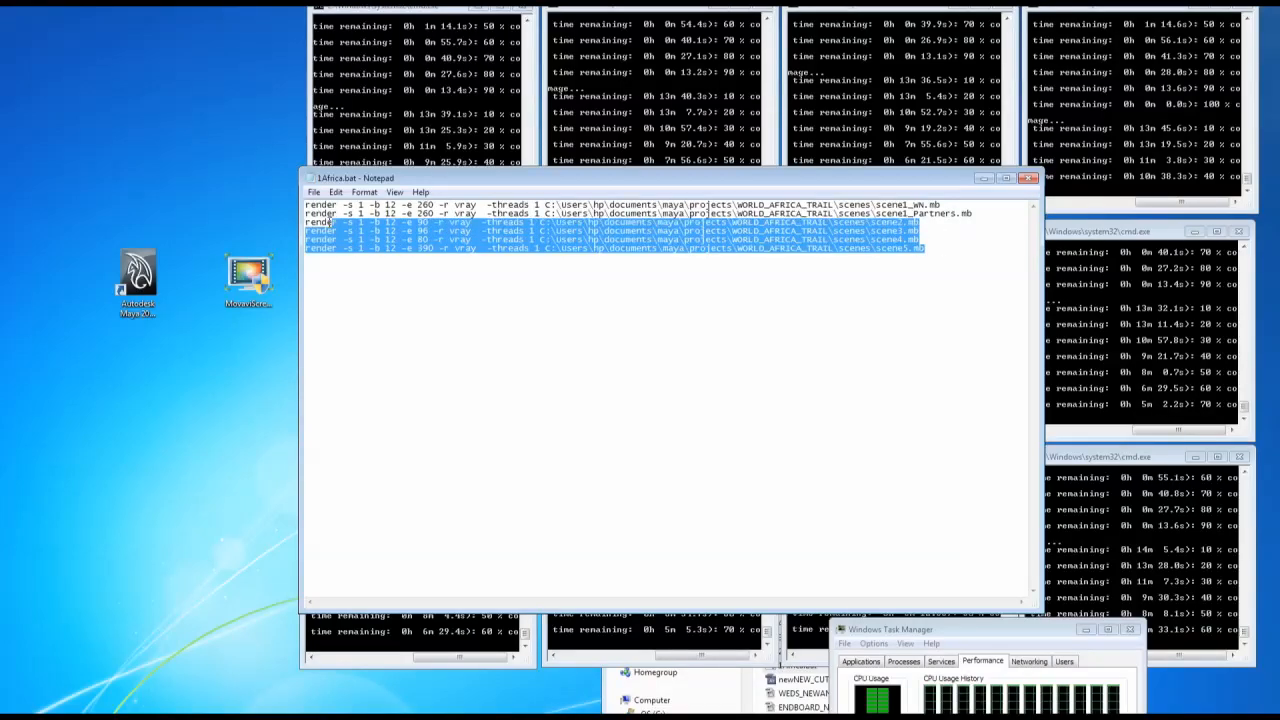
key("Delete")
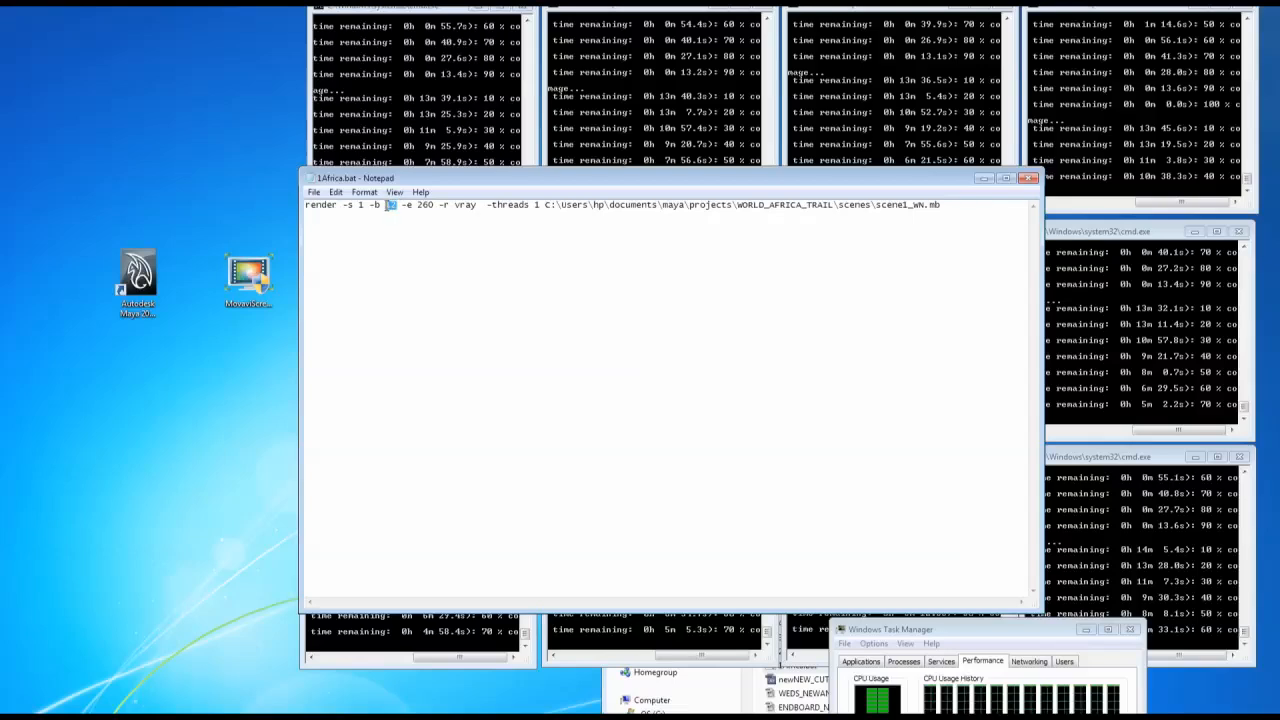
type("2")
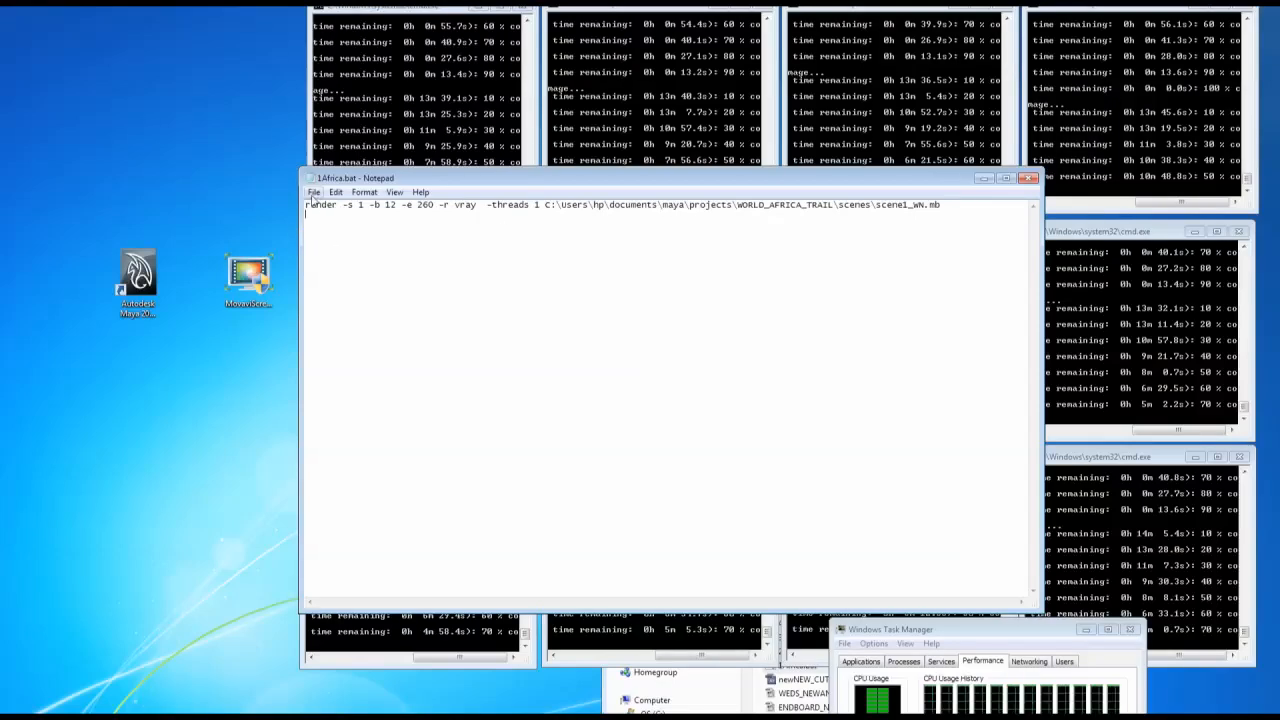
Save the one-line script as a new .bat in the WORLD_AFRICA_TRAIL folder, ready to start at frame 2
left_click(314, 192)
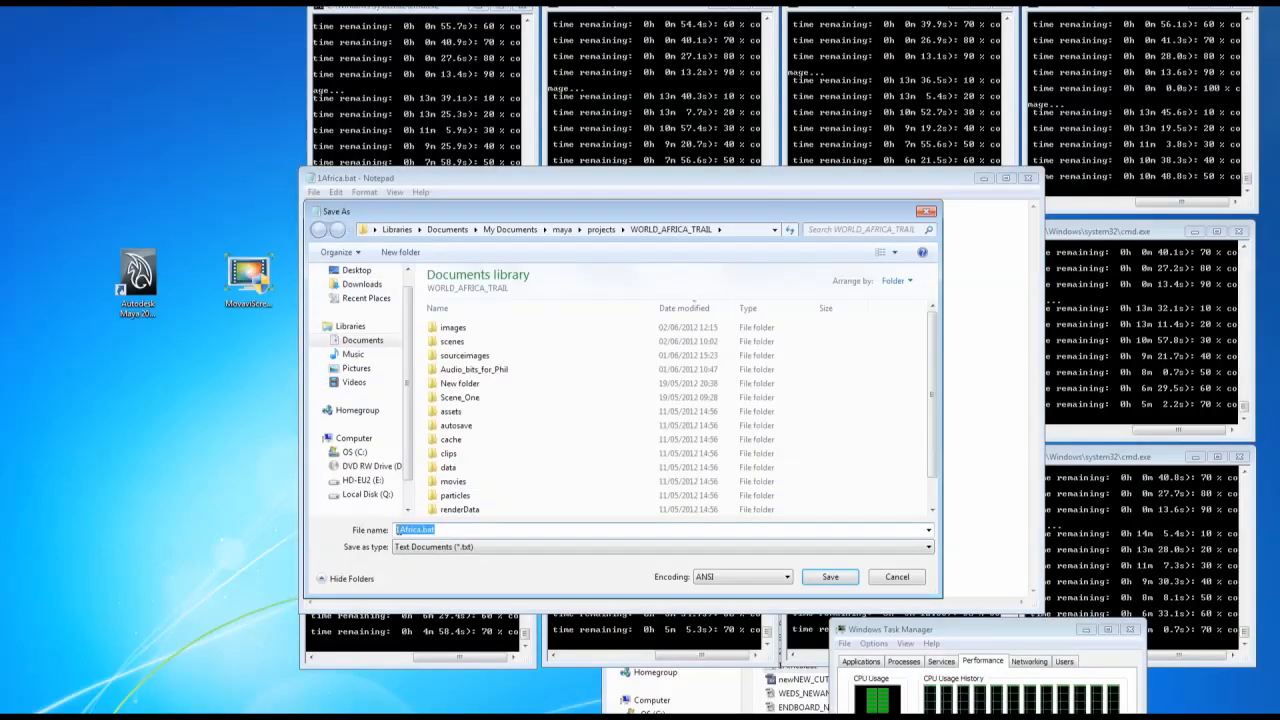
left_click(416, 528)
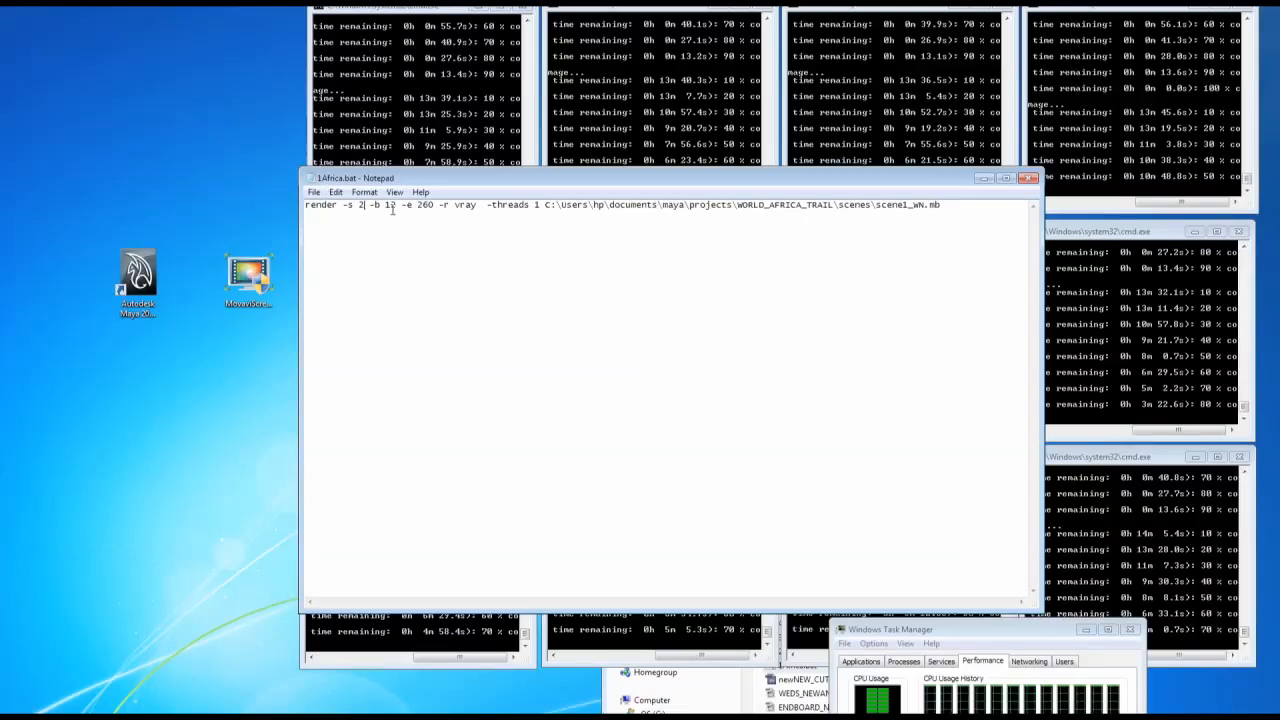
Save the script as its own .bat file and change its start frame to 4
left_click(314, 192)
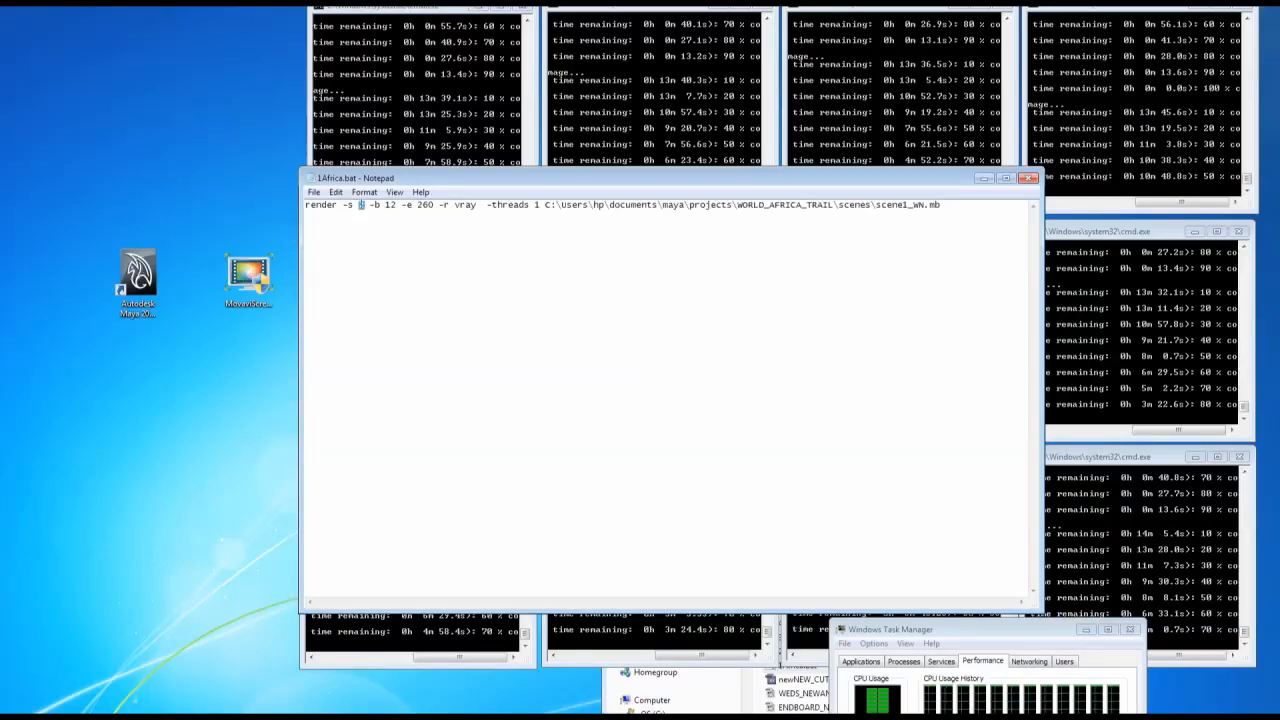
left_click(314, 192)
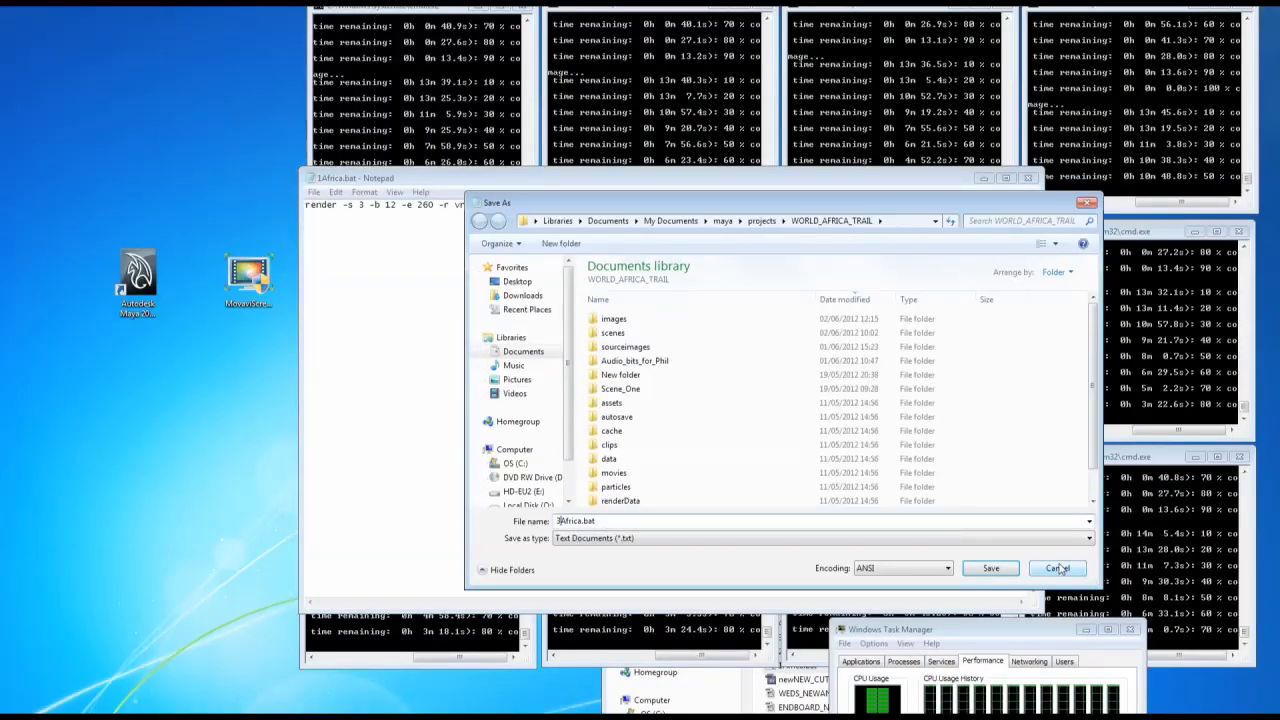
left_click(1056, 568)
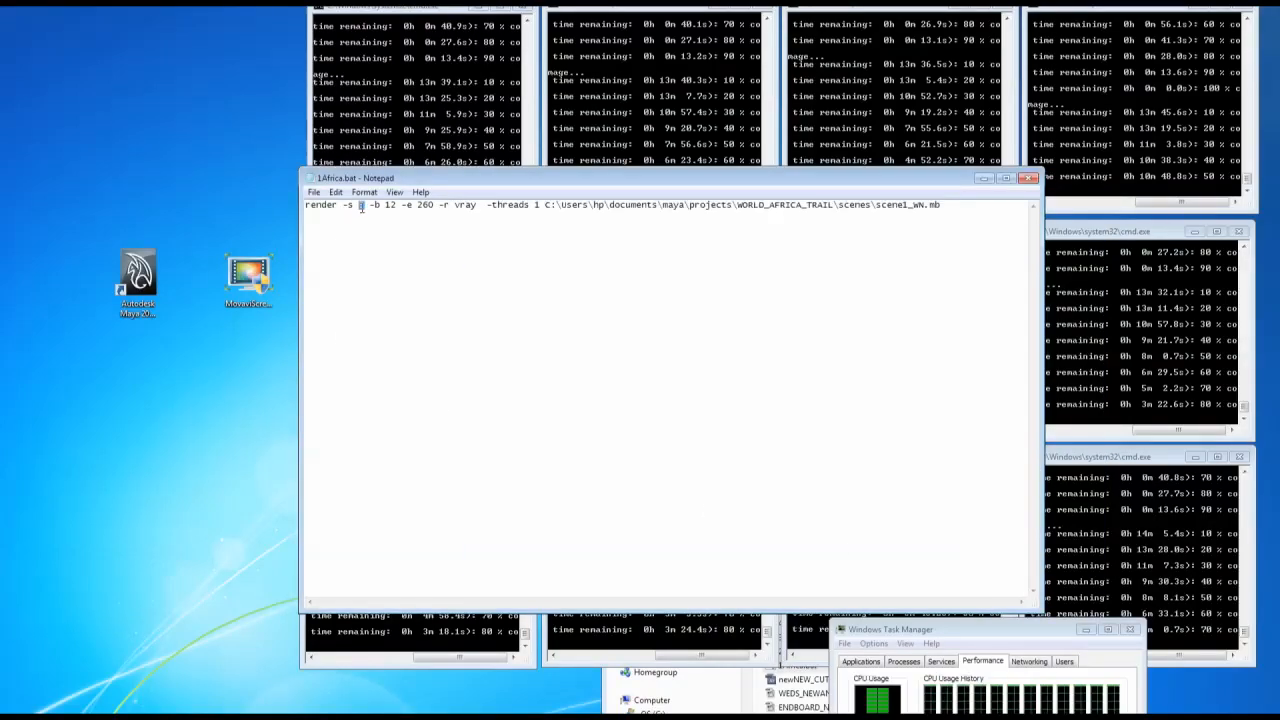
type("4")
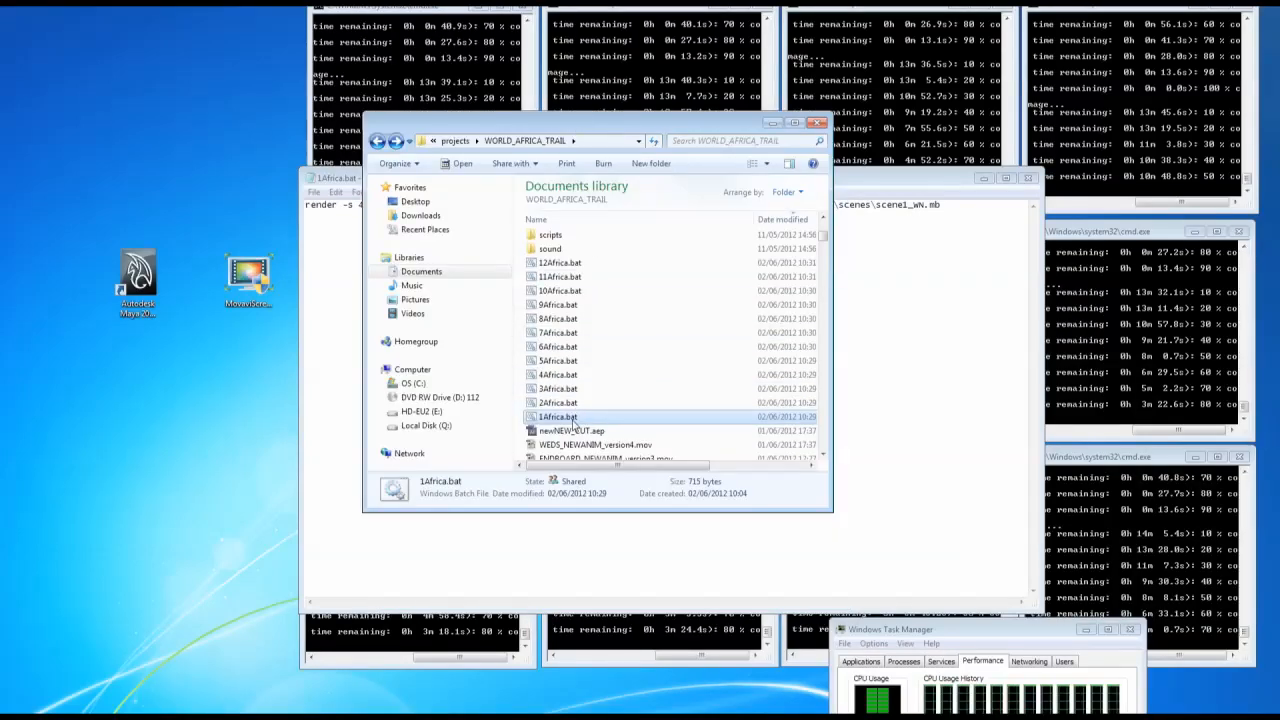
Select the 2Africa .bat script in the project folder and open it for editing
left_click(558, 402)
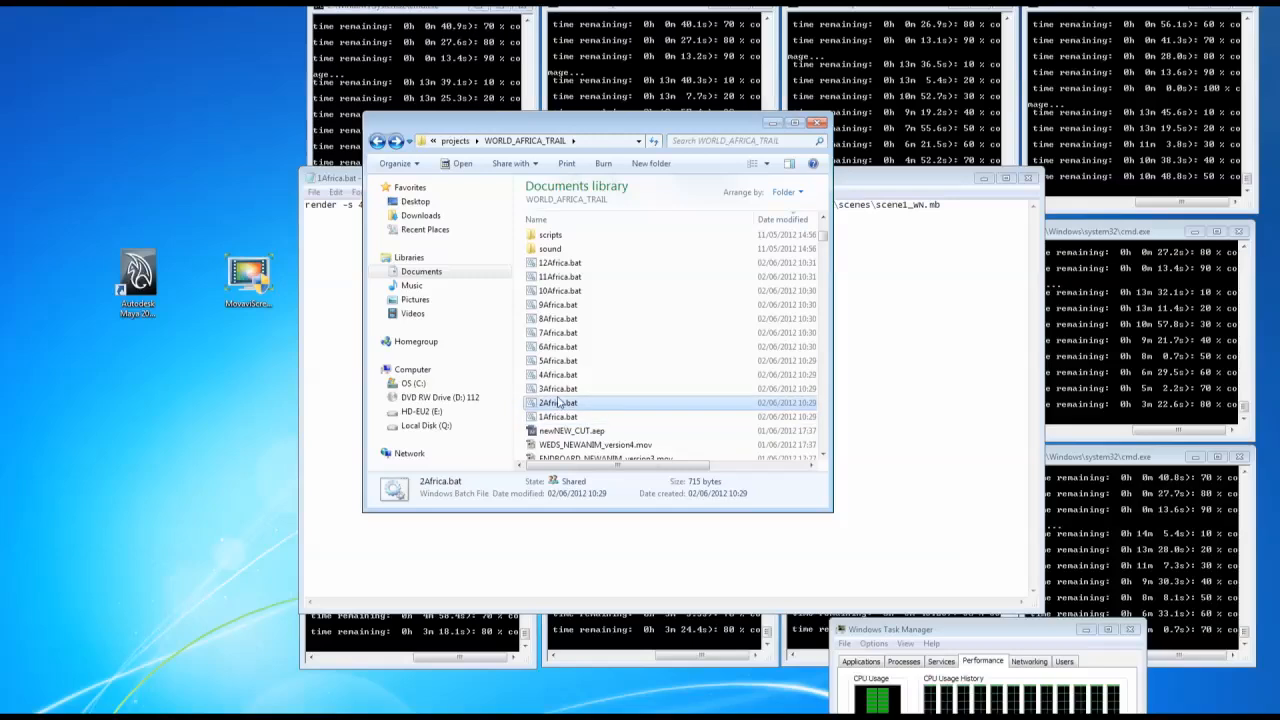
left_click(558, 374)
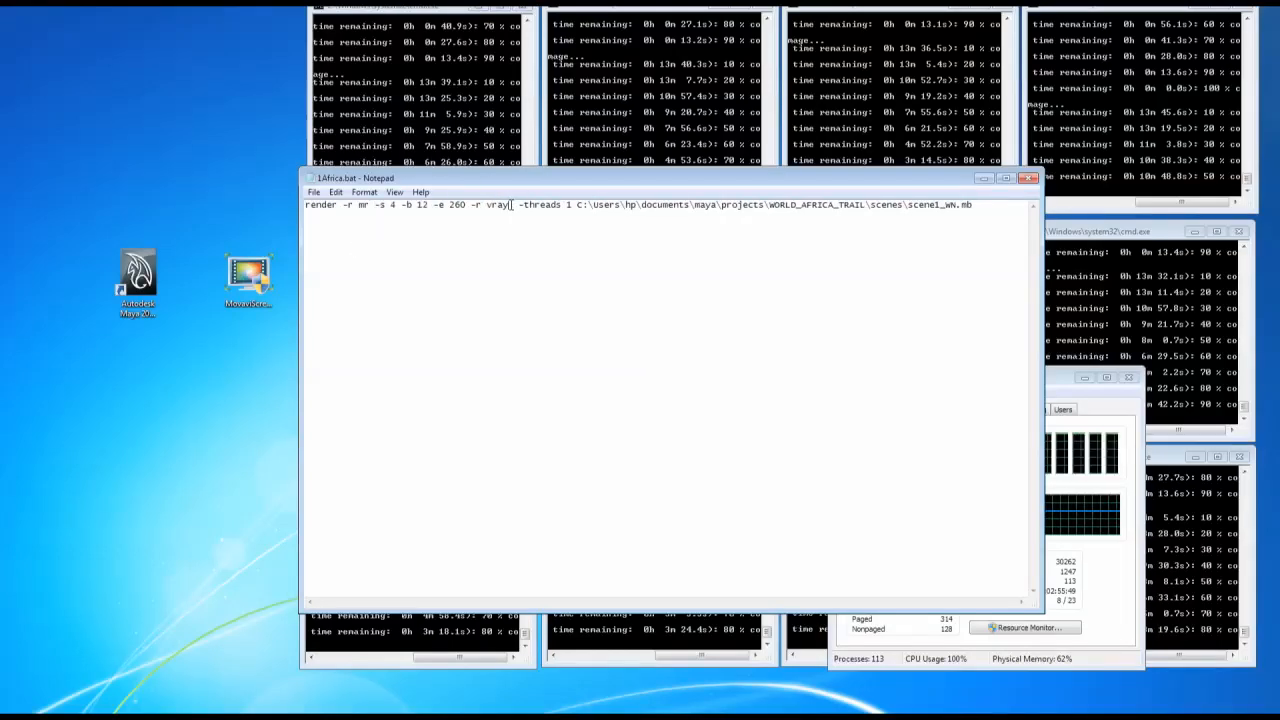
Replace the vray renderer after the -r flag with mr in the render command
double_click(492, 204)
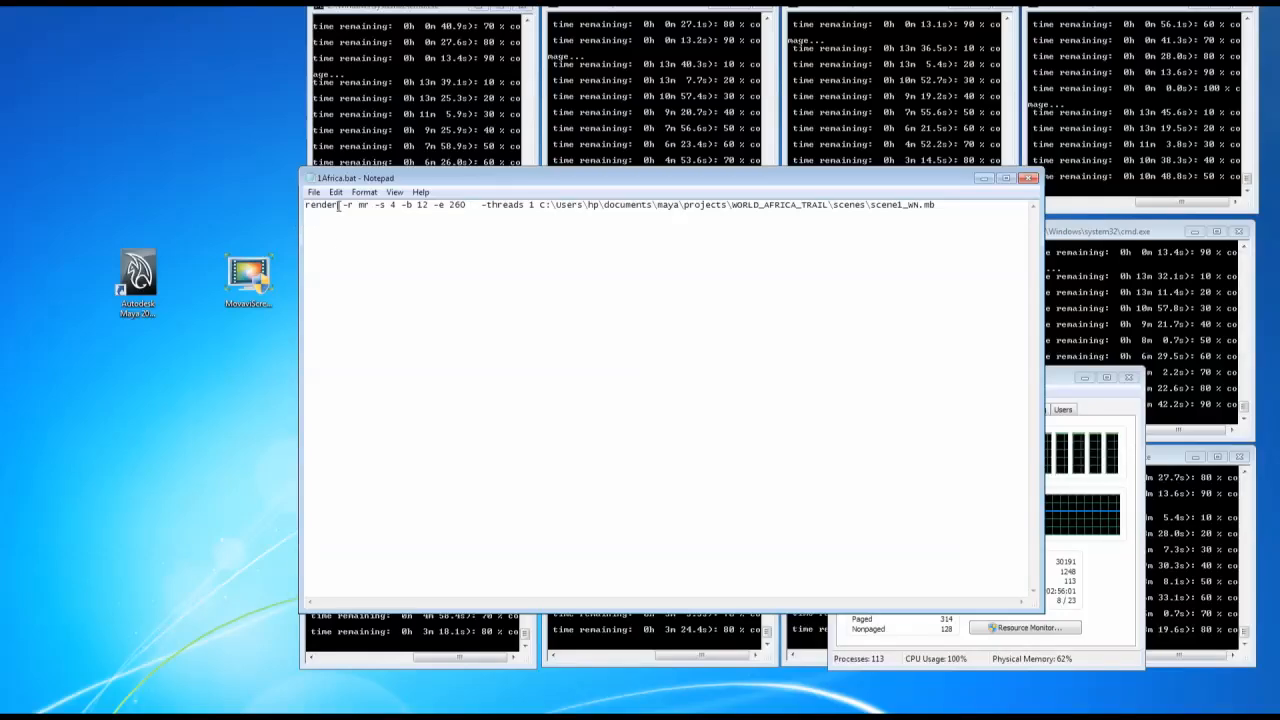
double_click(322, 204)
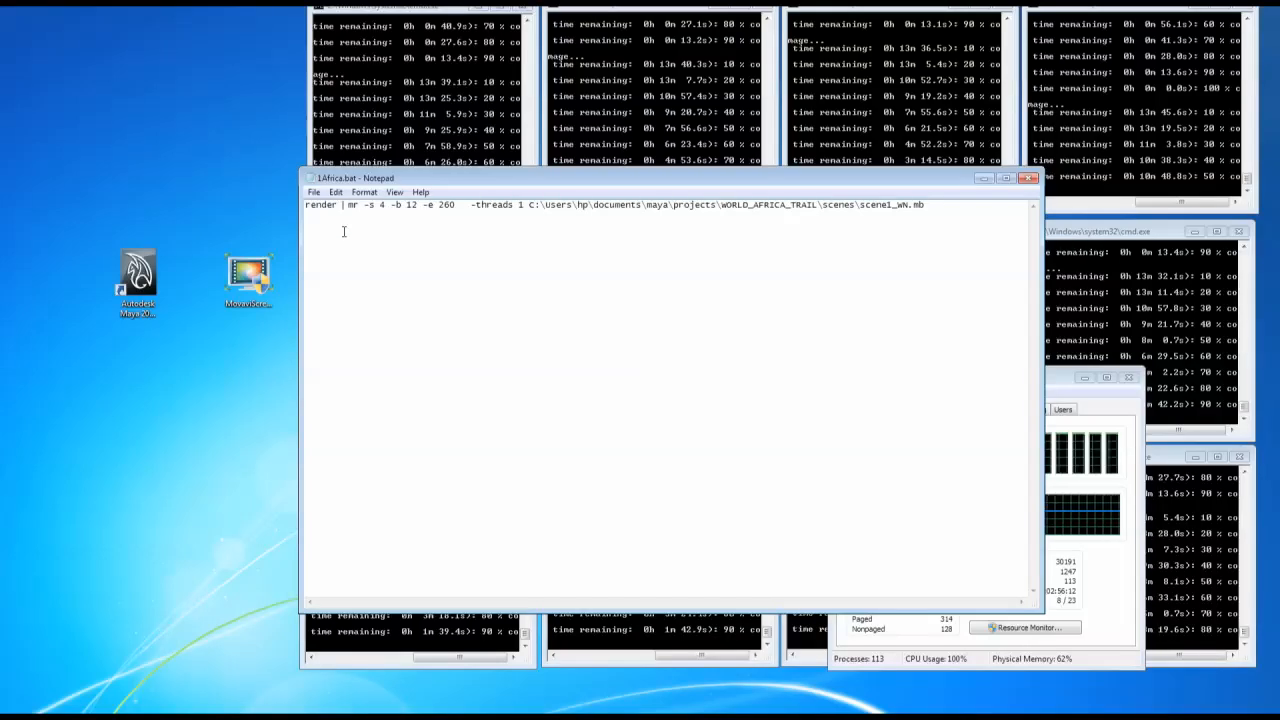
type("-r")
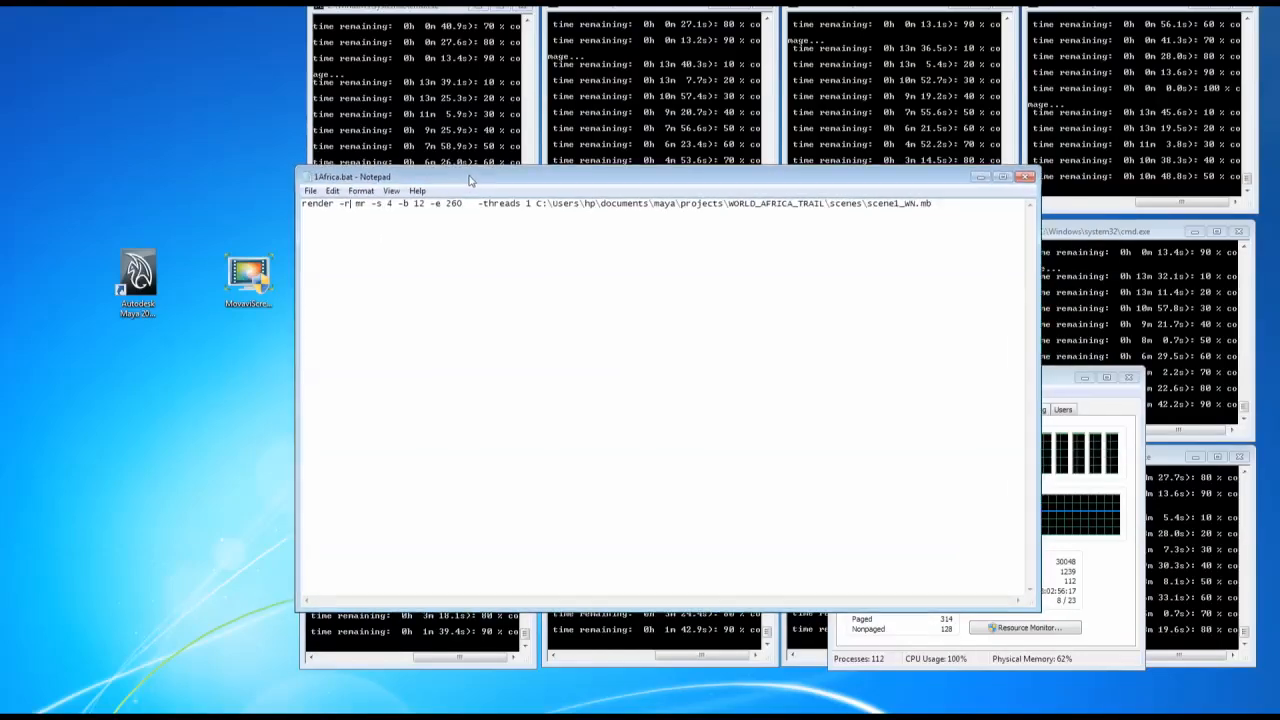
left_click_drag(376, 204, 462, 204)
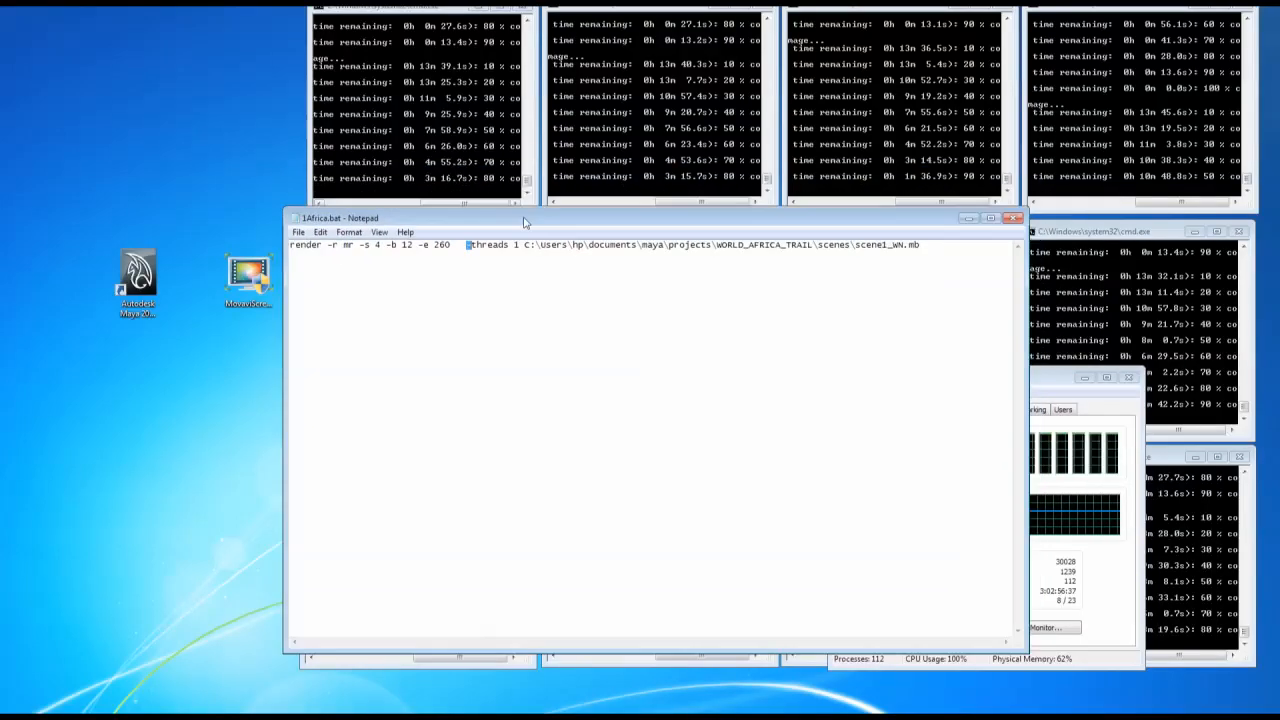
Close Notepad and answer the save-changes prompt without keeping further changes
left_click(1028, 218)
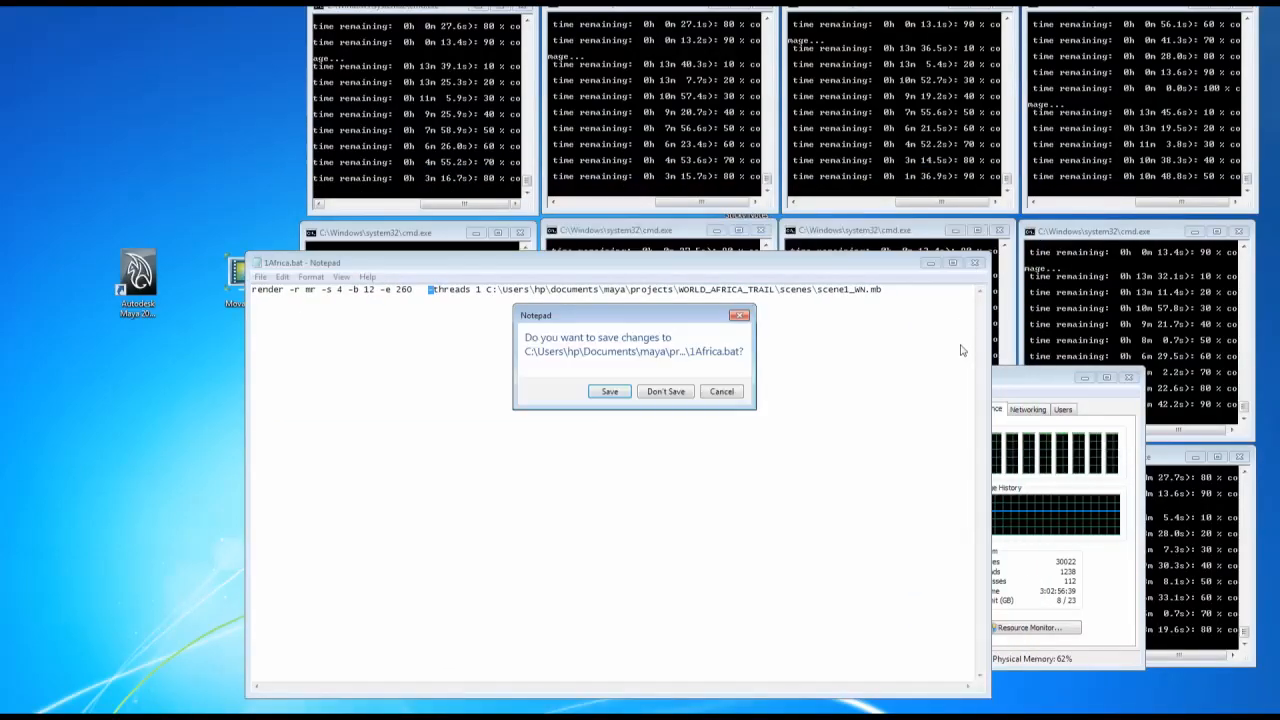
left_click(664, 390)
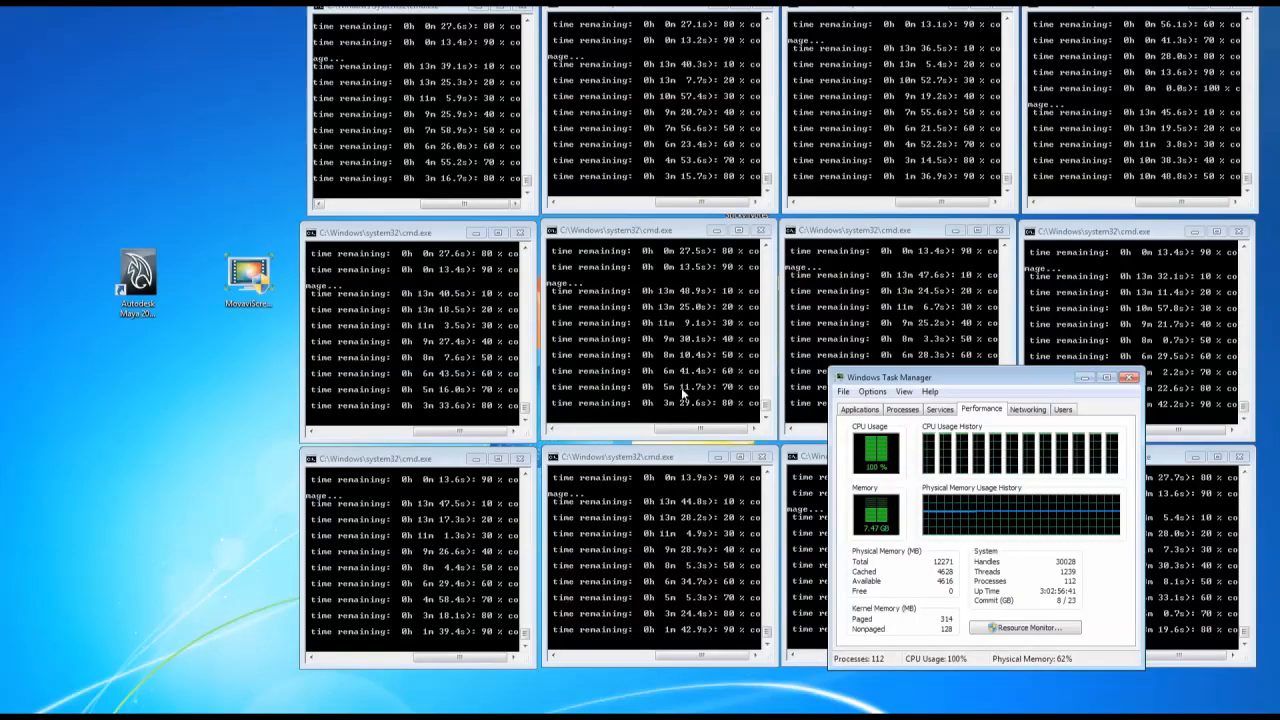